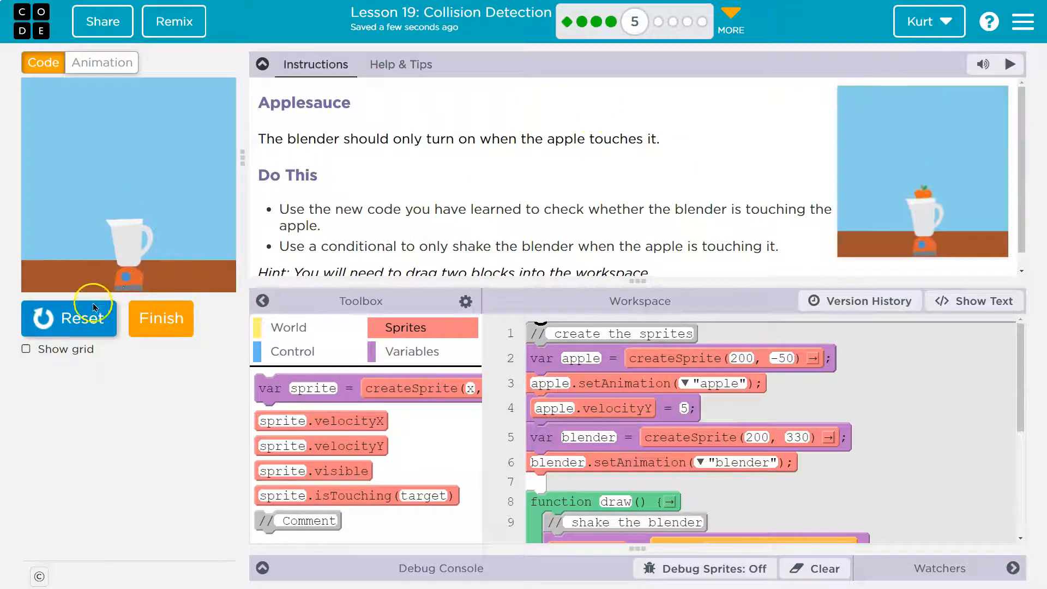
Step: Stop the running Applesauce program and collapse the Instructions panel to show the full draw code
left_click(69, 318)
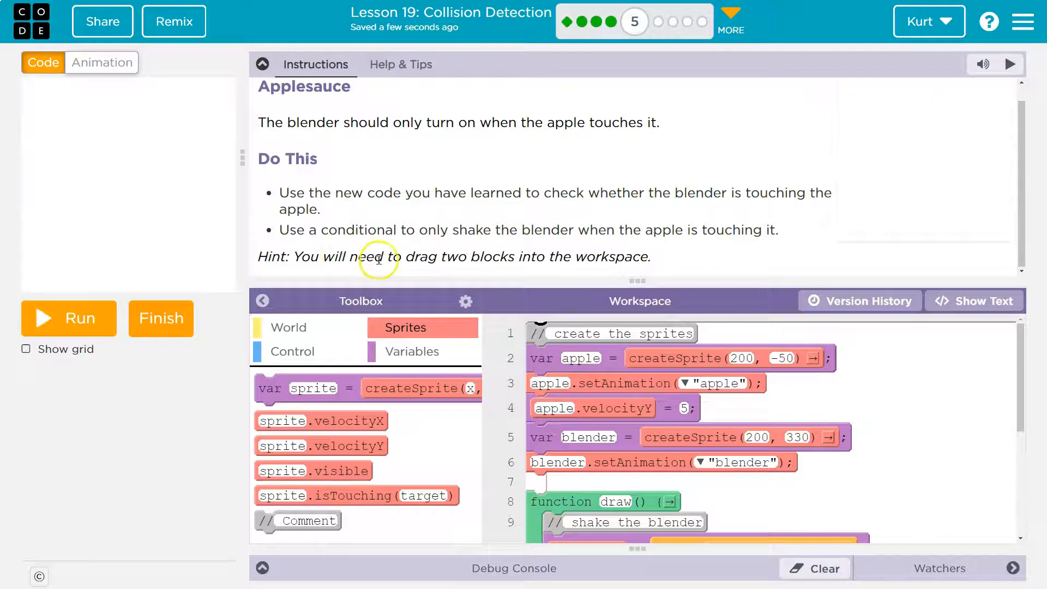
left_click(263, 64)
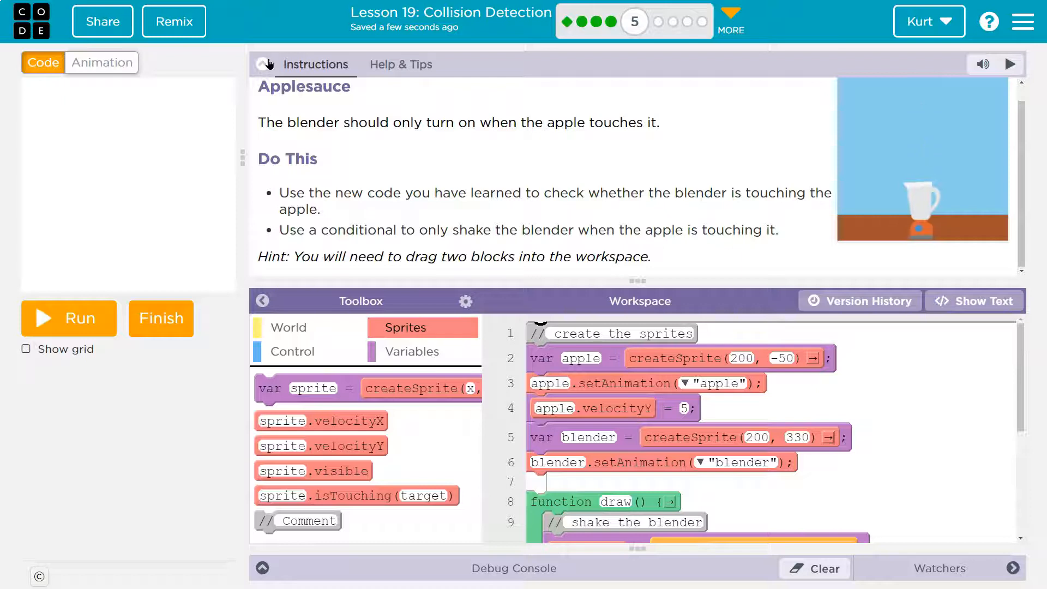
left_click(261, 65)
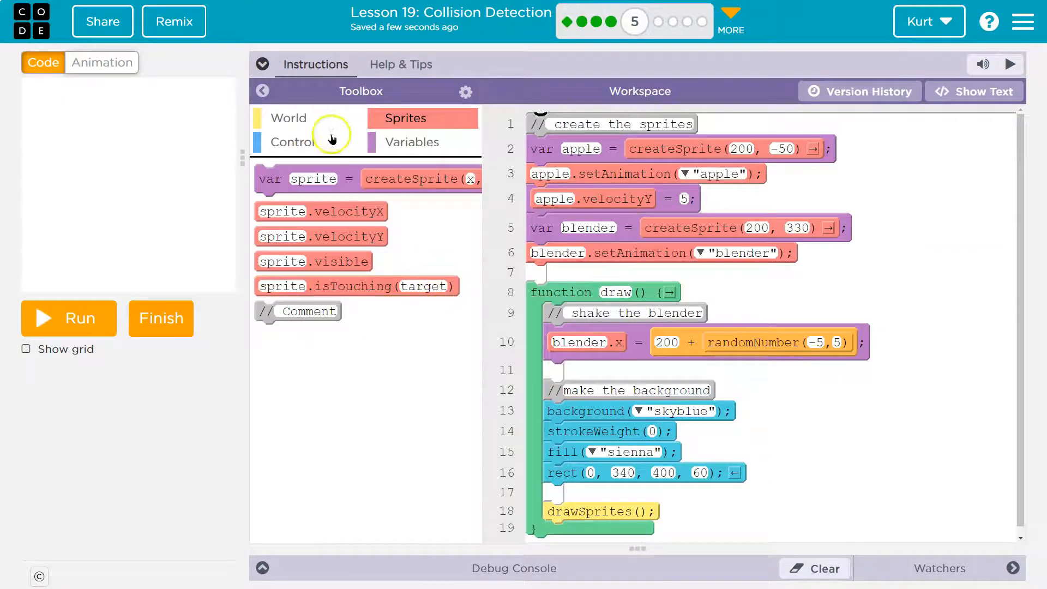
Step: Drag an empty if block from Control into draw, below the blender-shaking line
left_click(290, 142)
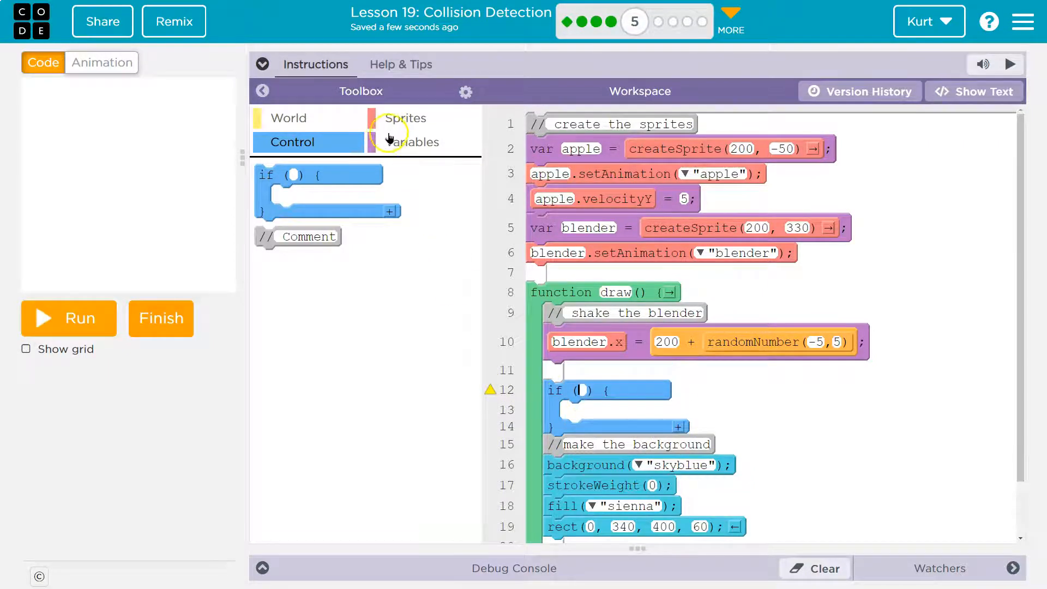
left_click(406, 119)
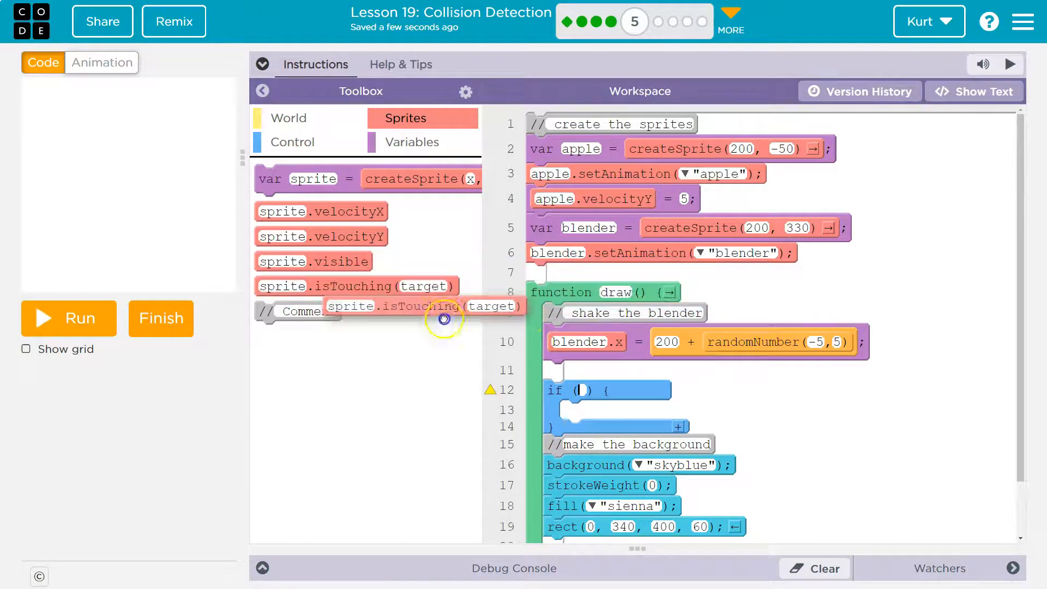
Step: Set the if condition to isTouching, renaming sprite to apple and target to blender
left_click_drag(444, 319, 699, 391)
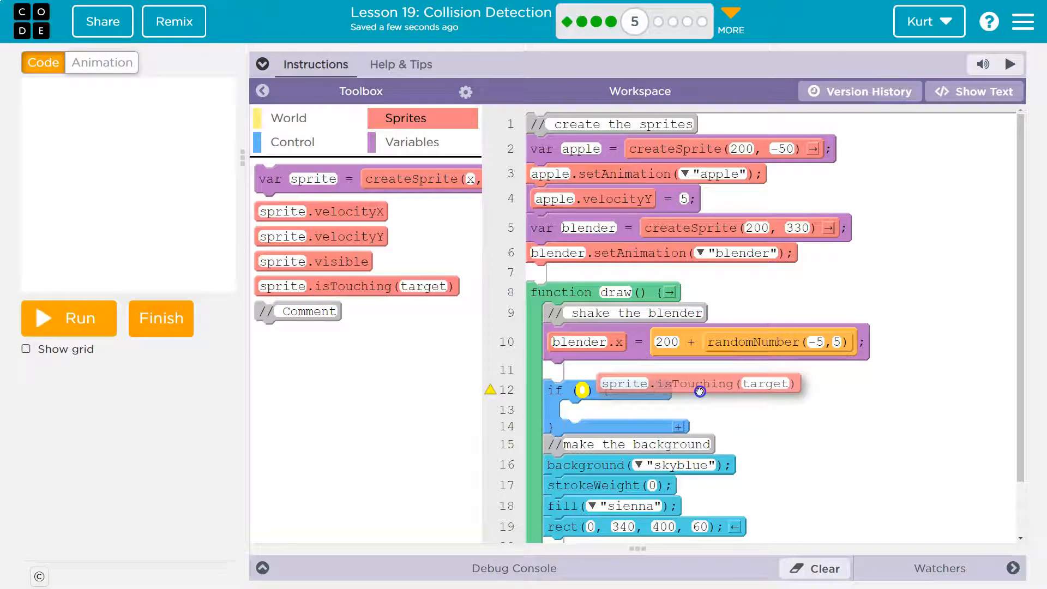
left_click_drag(699, 383, 661, 395)
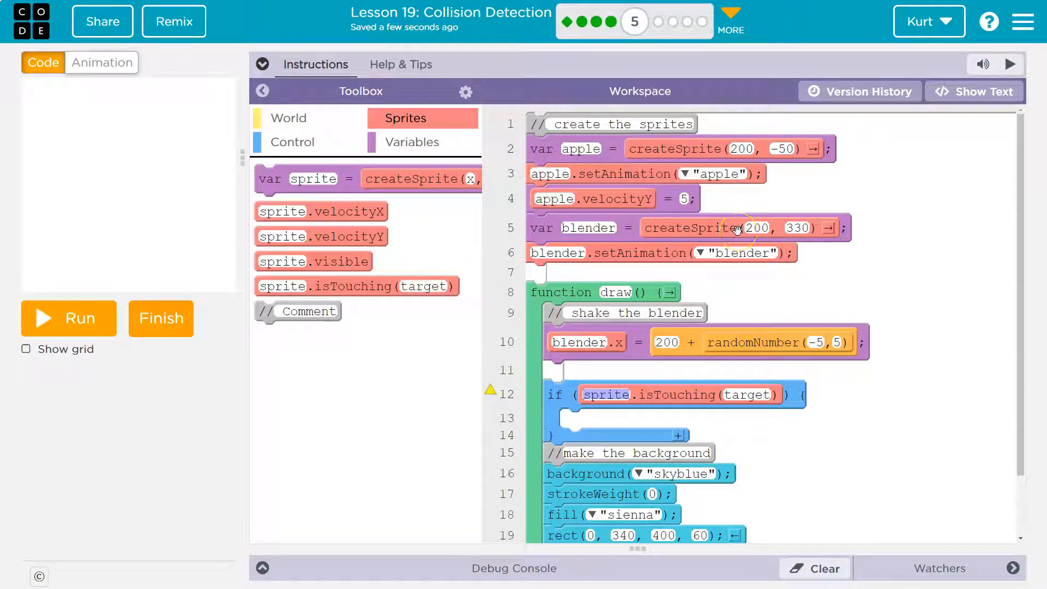
type("a")
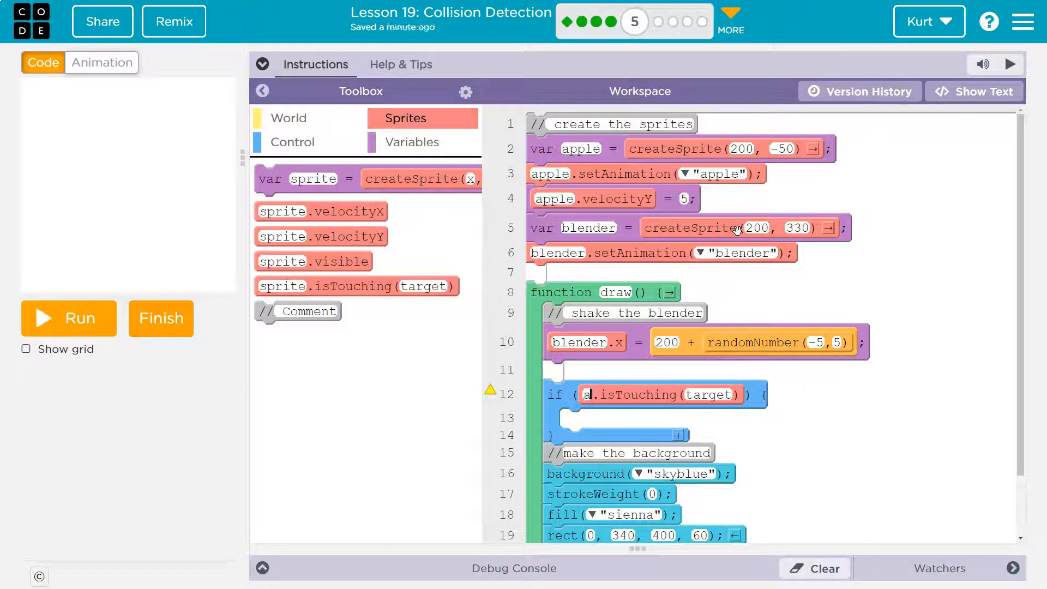
type("apple")
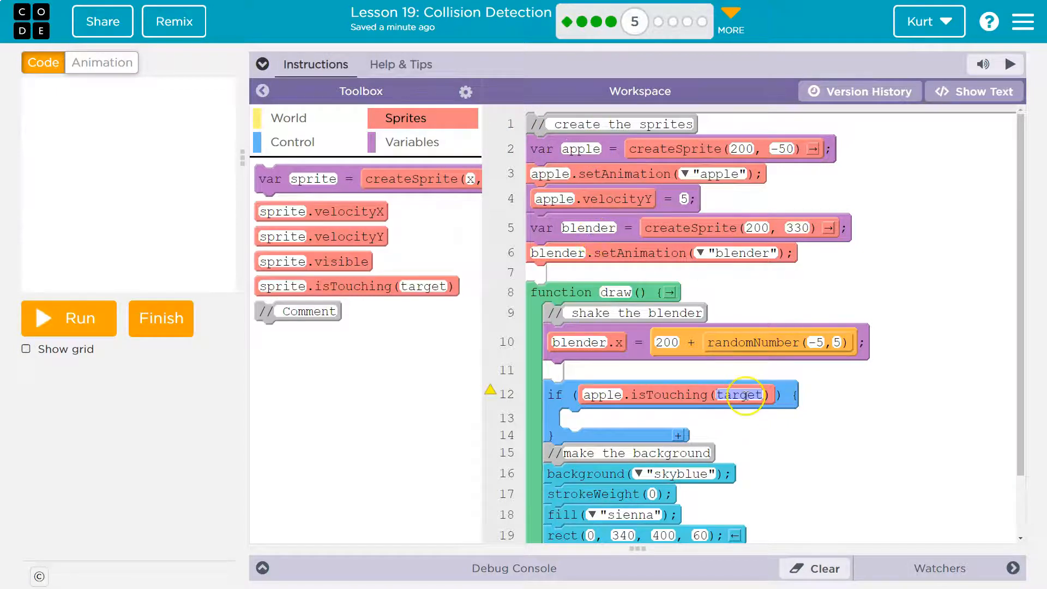
type("blender")
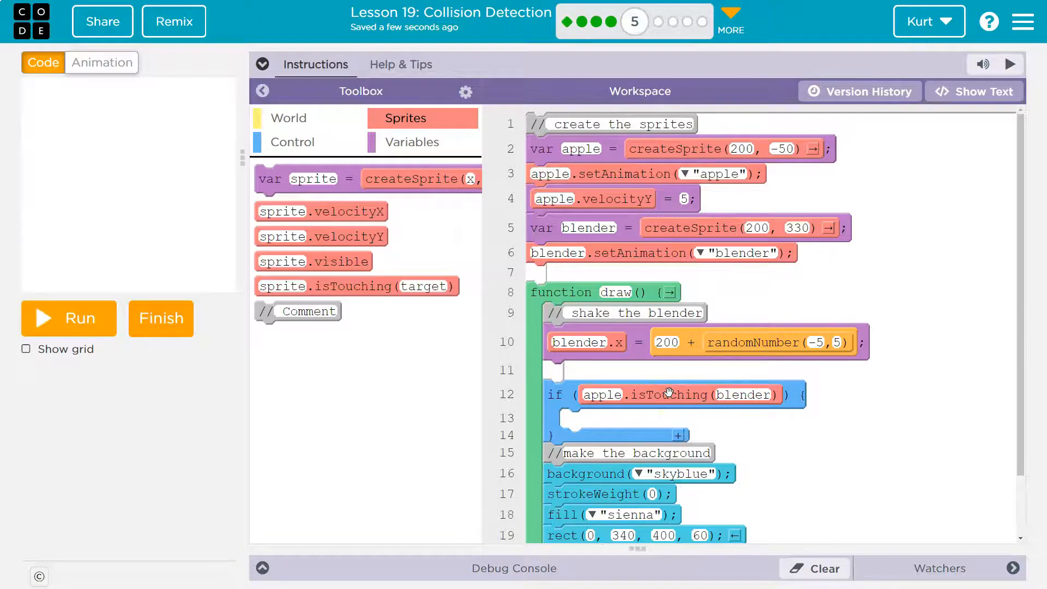
Step: Move blender.x = 200 + randomNumber(-5,5) into the if body and tidy empty lines
scroll("down", 3)
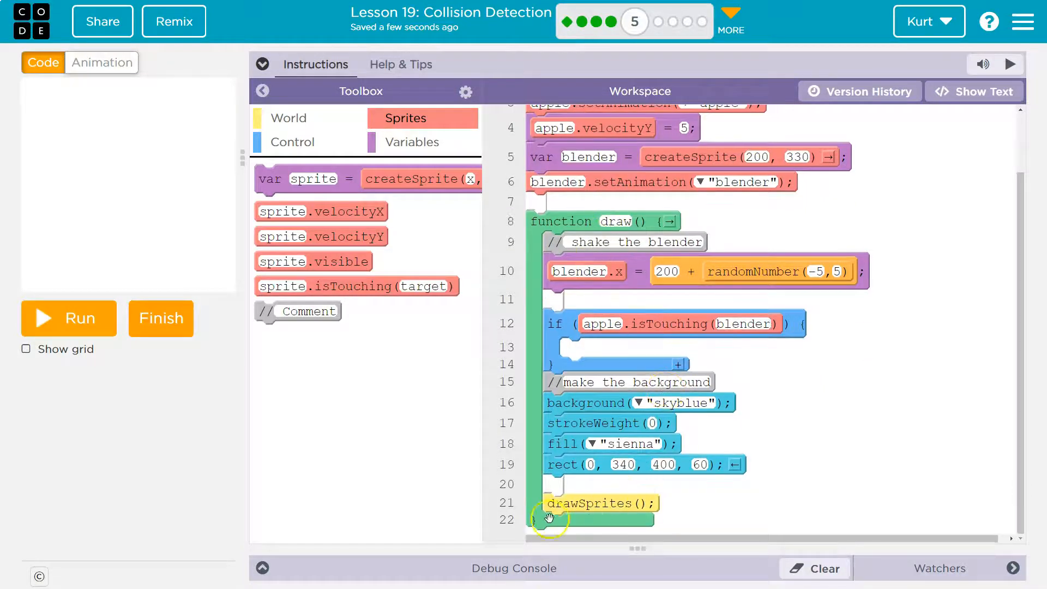
mouse_move(514, 439)
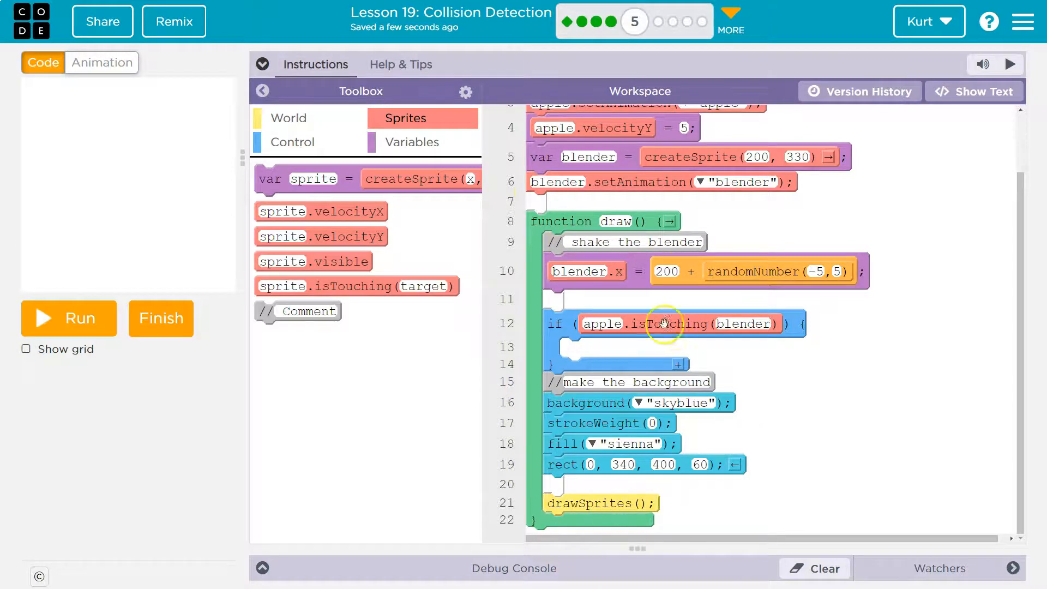
mouse_move(584, 345)
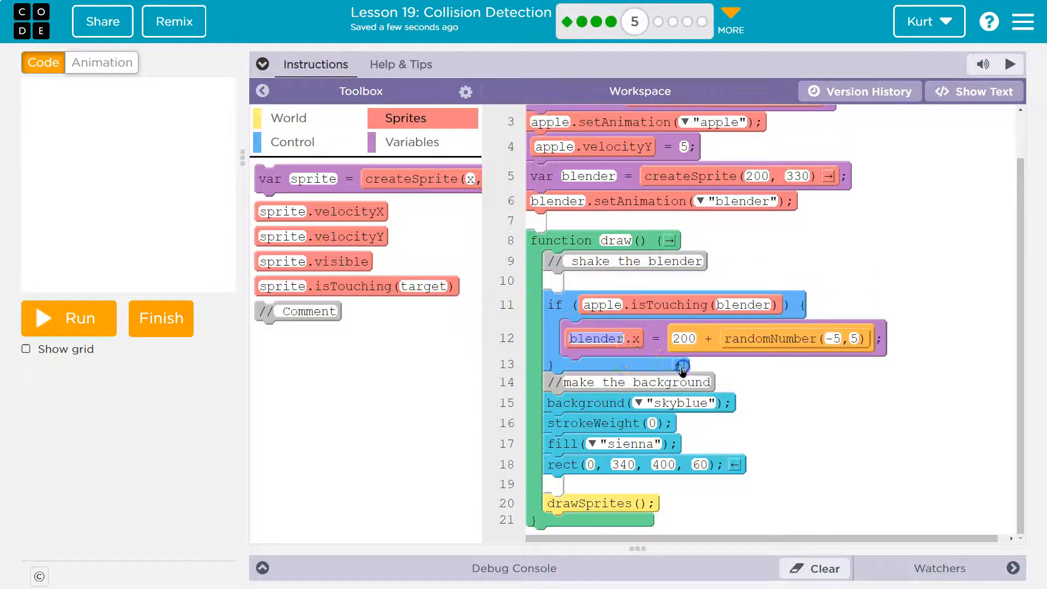
left_click(682, 338)
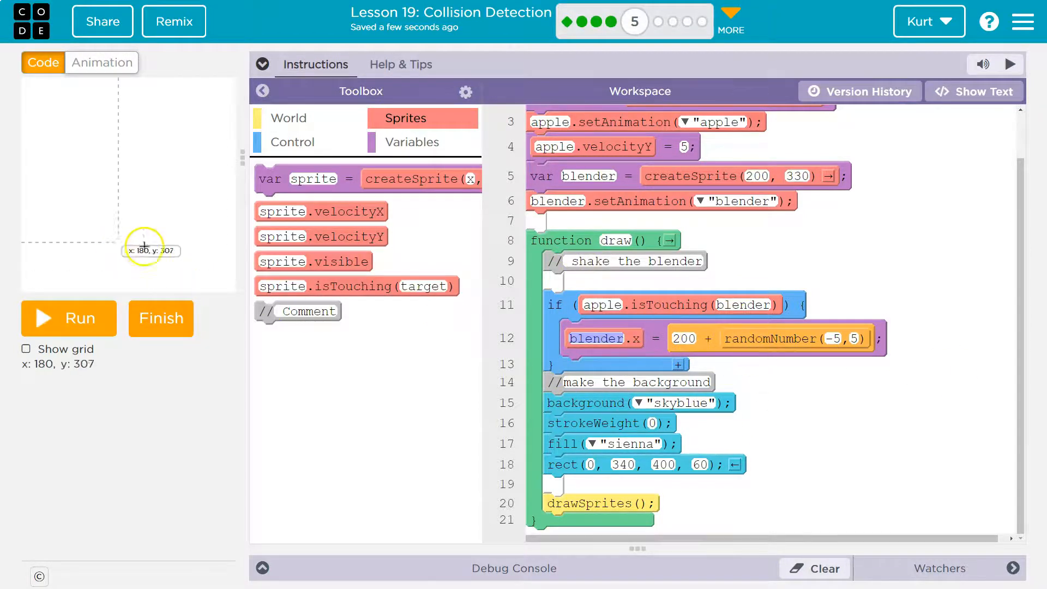
mouse_move(539, 321)
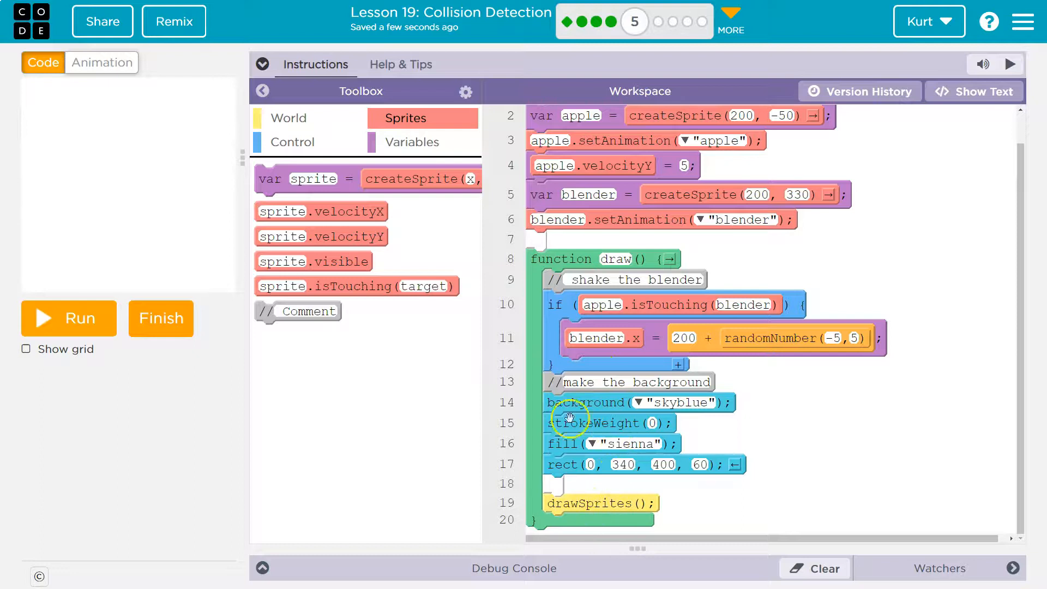
mouse_move(816, 330)
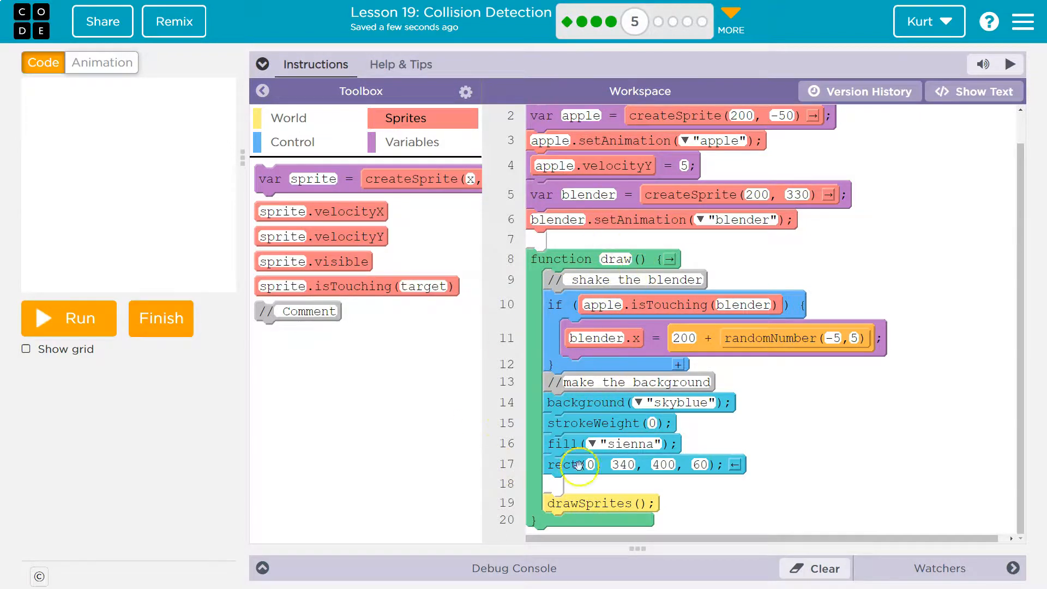
Step: Run the edited program to test the blender scene on the stage
left_click(68, 318)
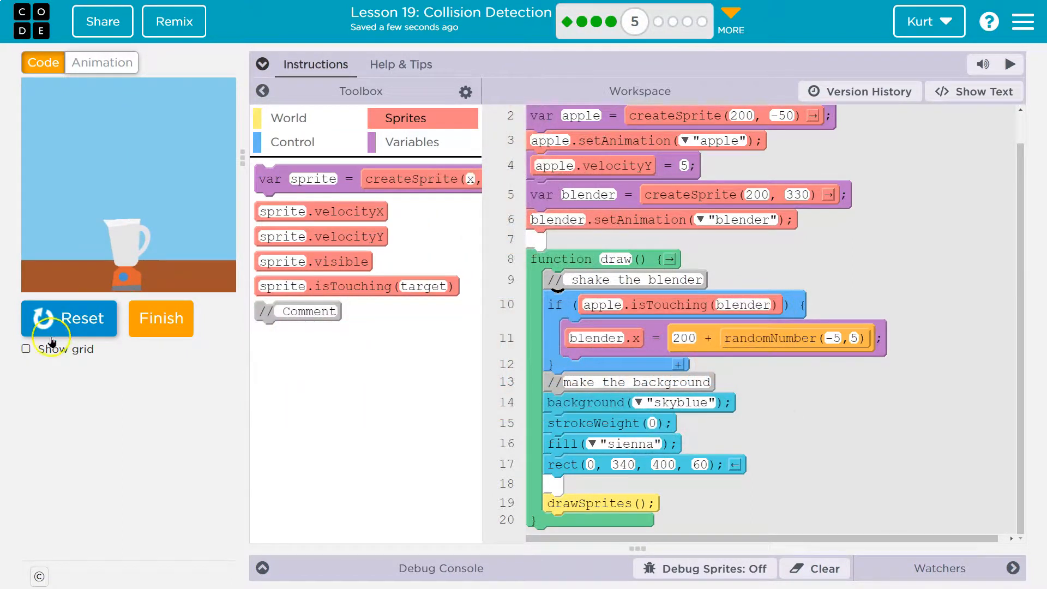
mouse_move(201, 350)
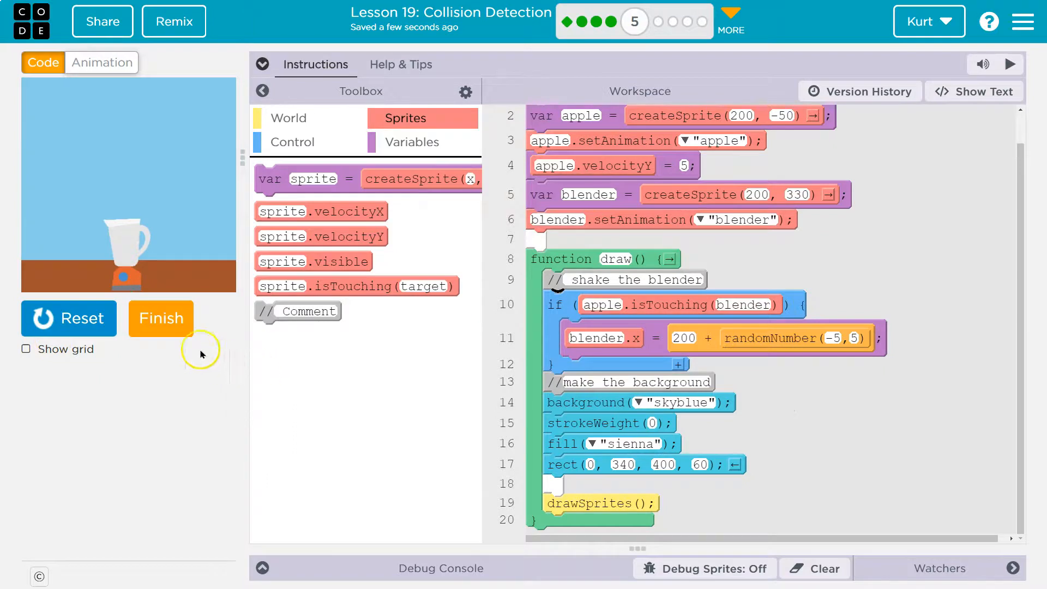